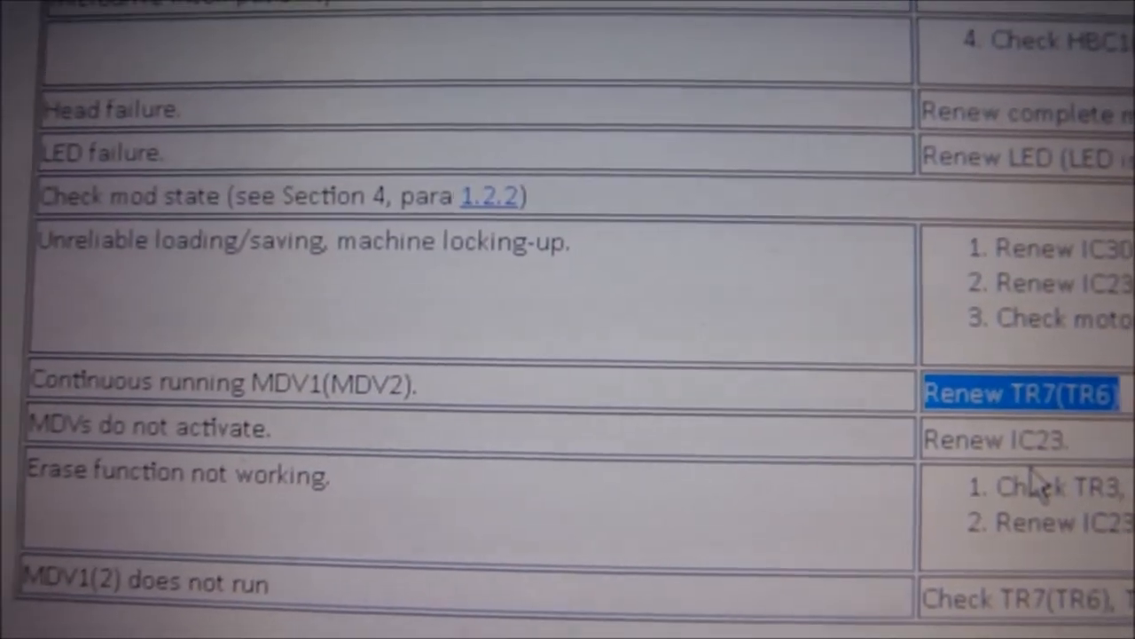
pyautogui.scroll(-3)
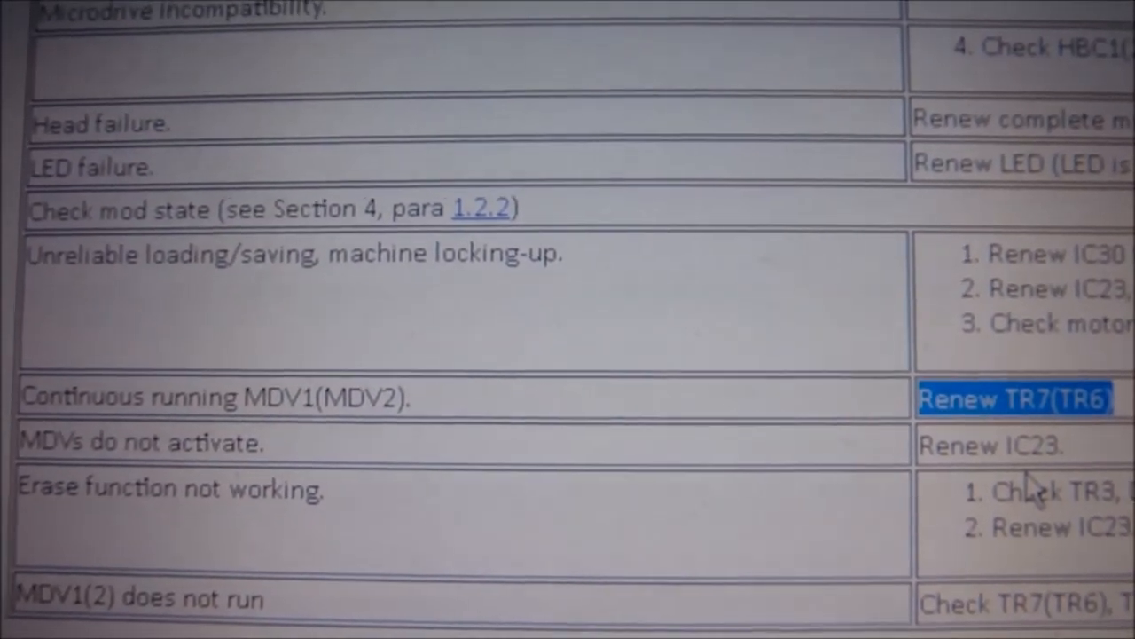